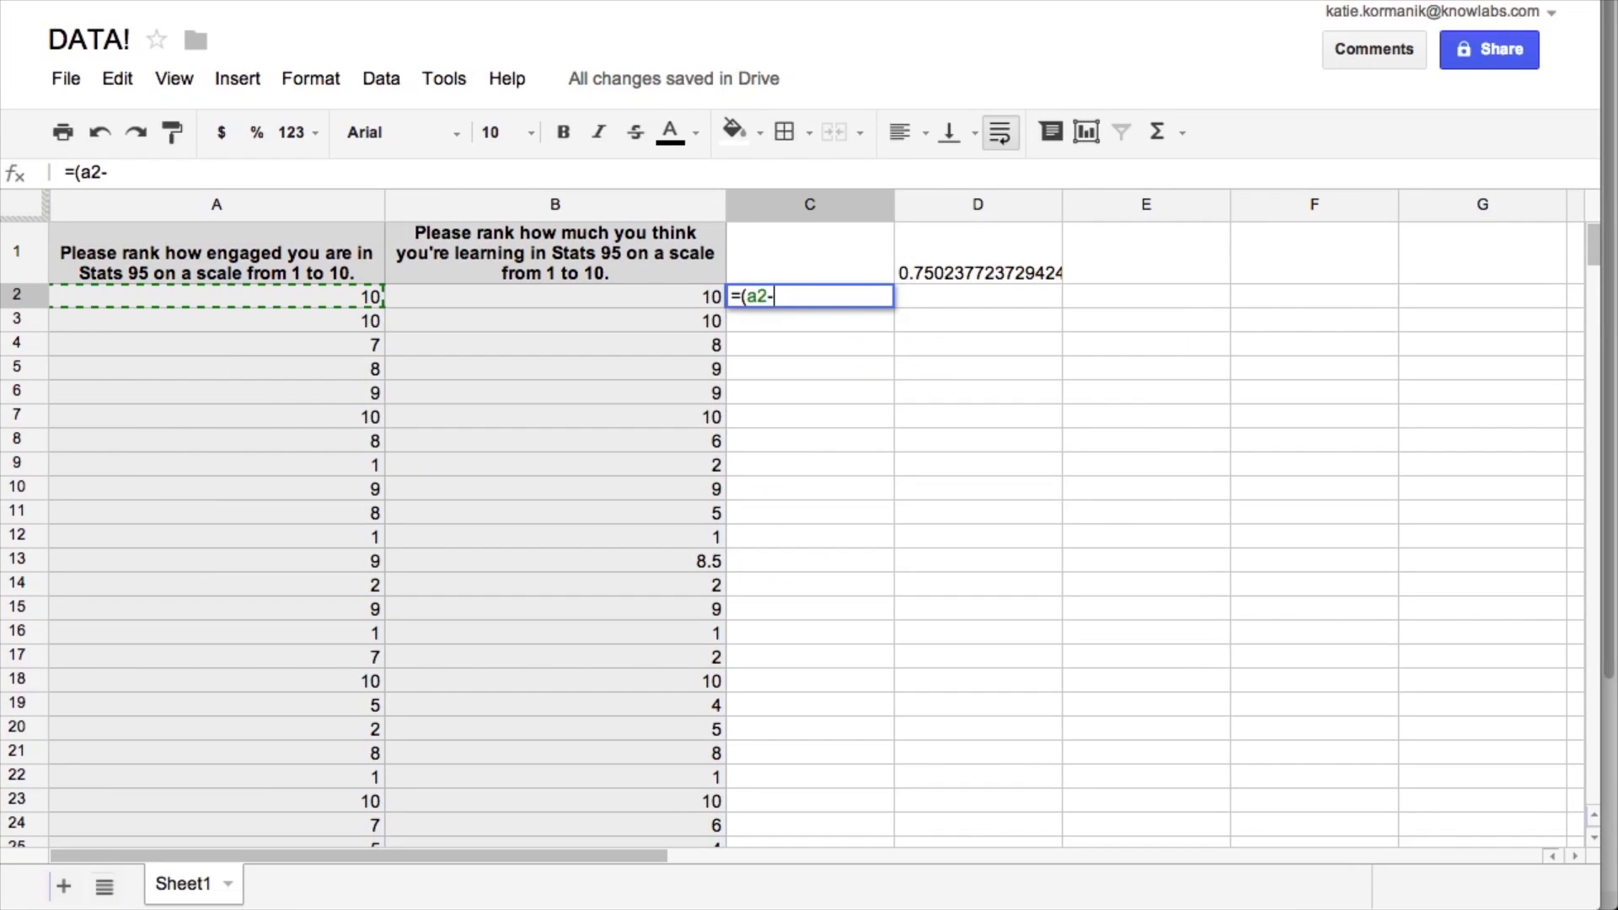
- Enter ($A$2-average)^2 deviation formulas in columns C and D, plus AVERAGE formulas below columns A and B
type("$a$2")
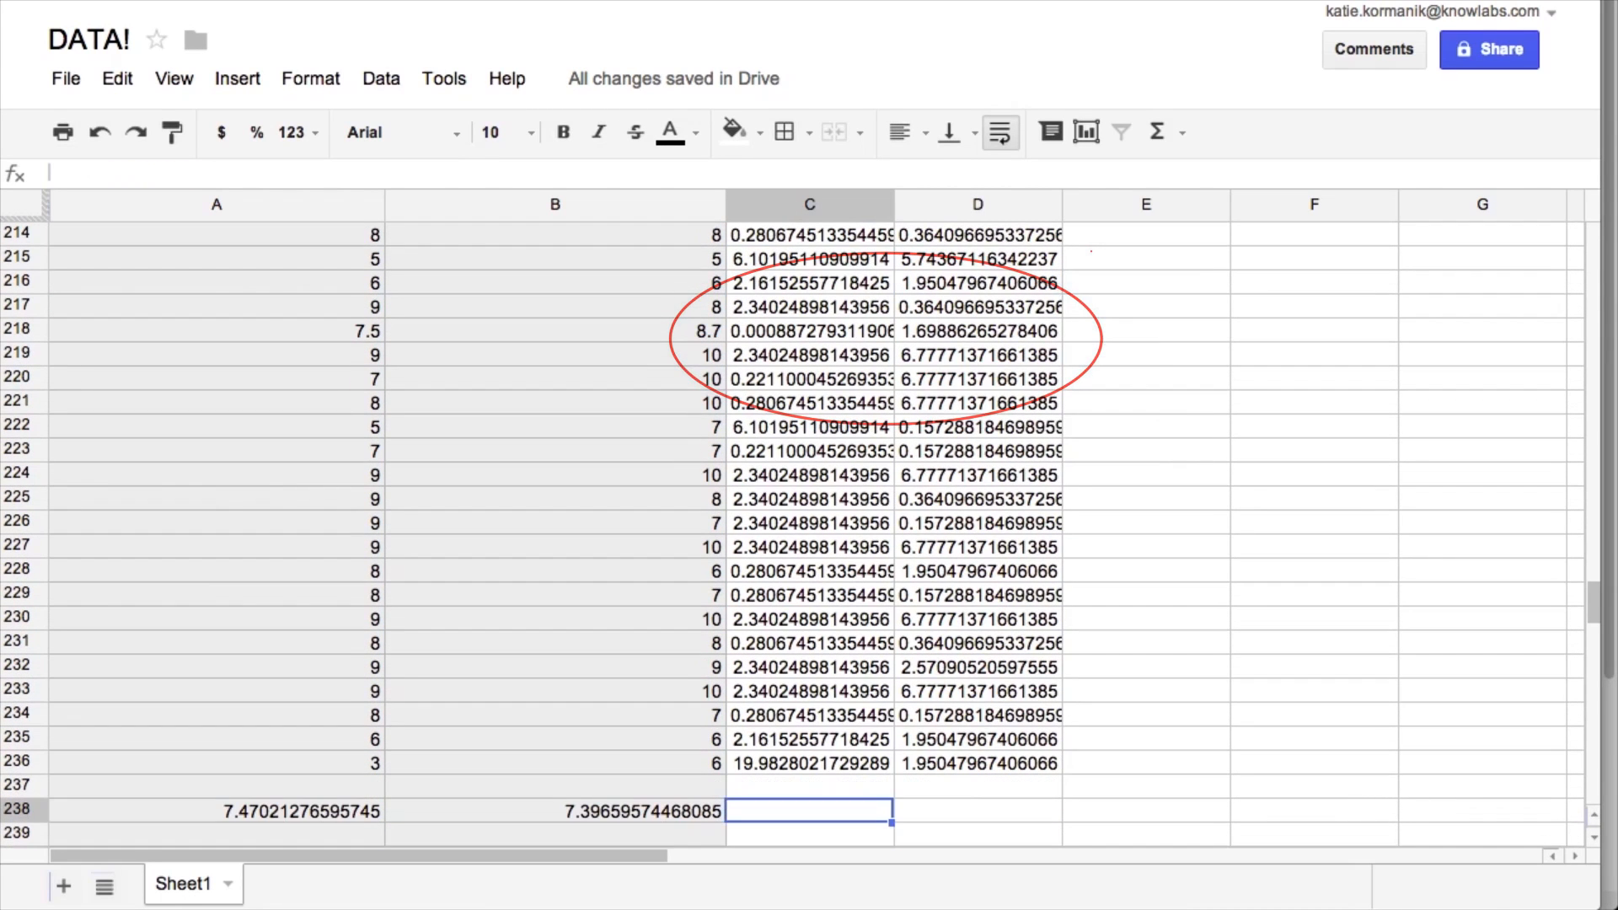
type("=averag")
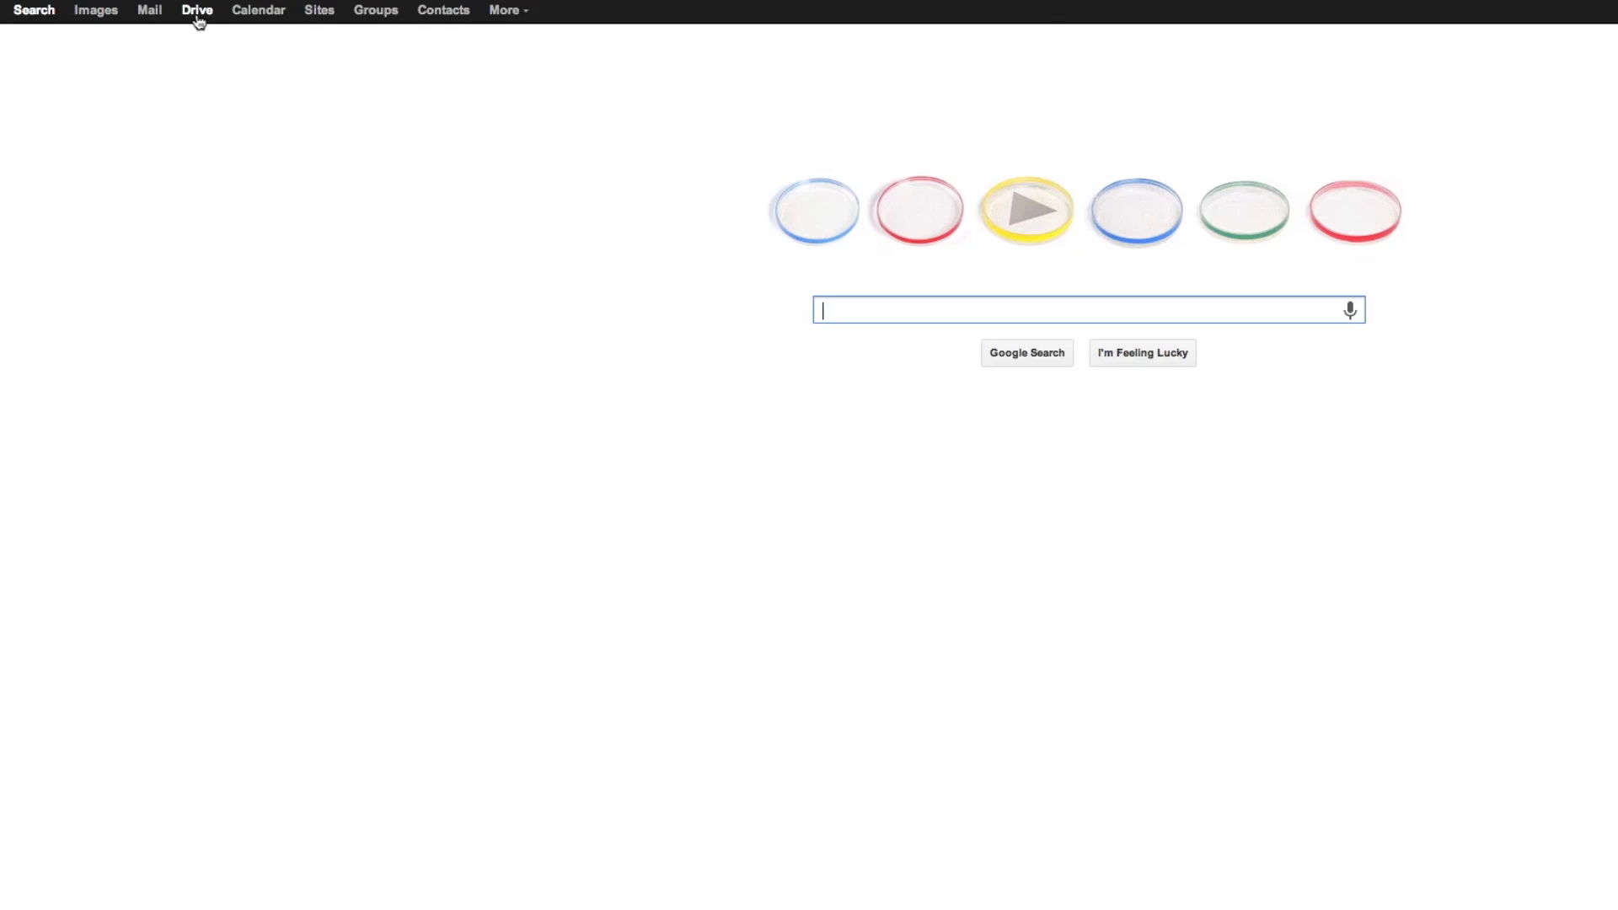
- Go from the Google home page to Google Drive's My Drive
left_click(196, 9)
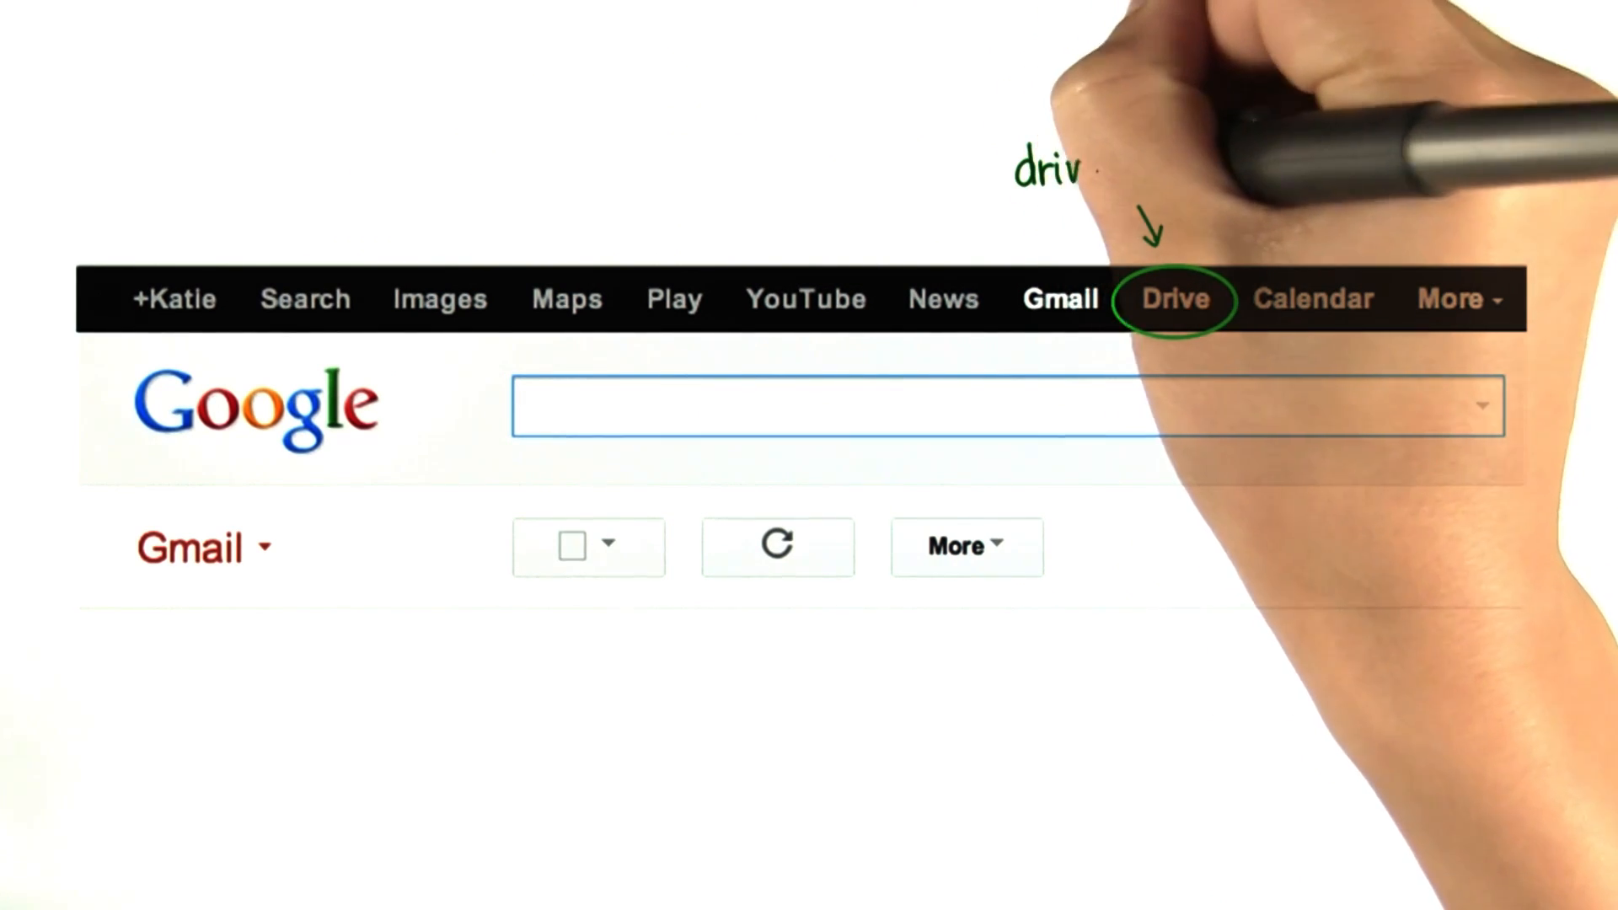
left_click(1174, 299)
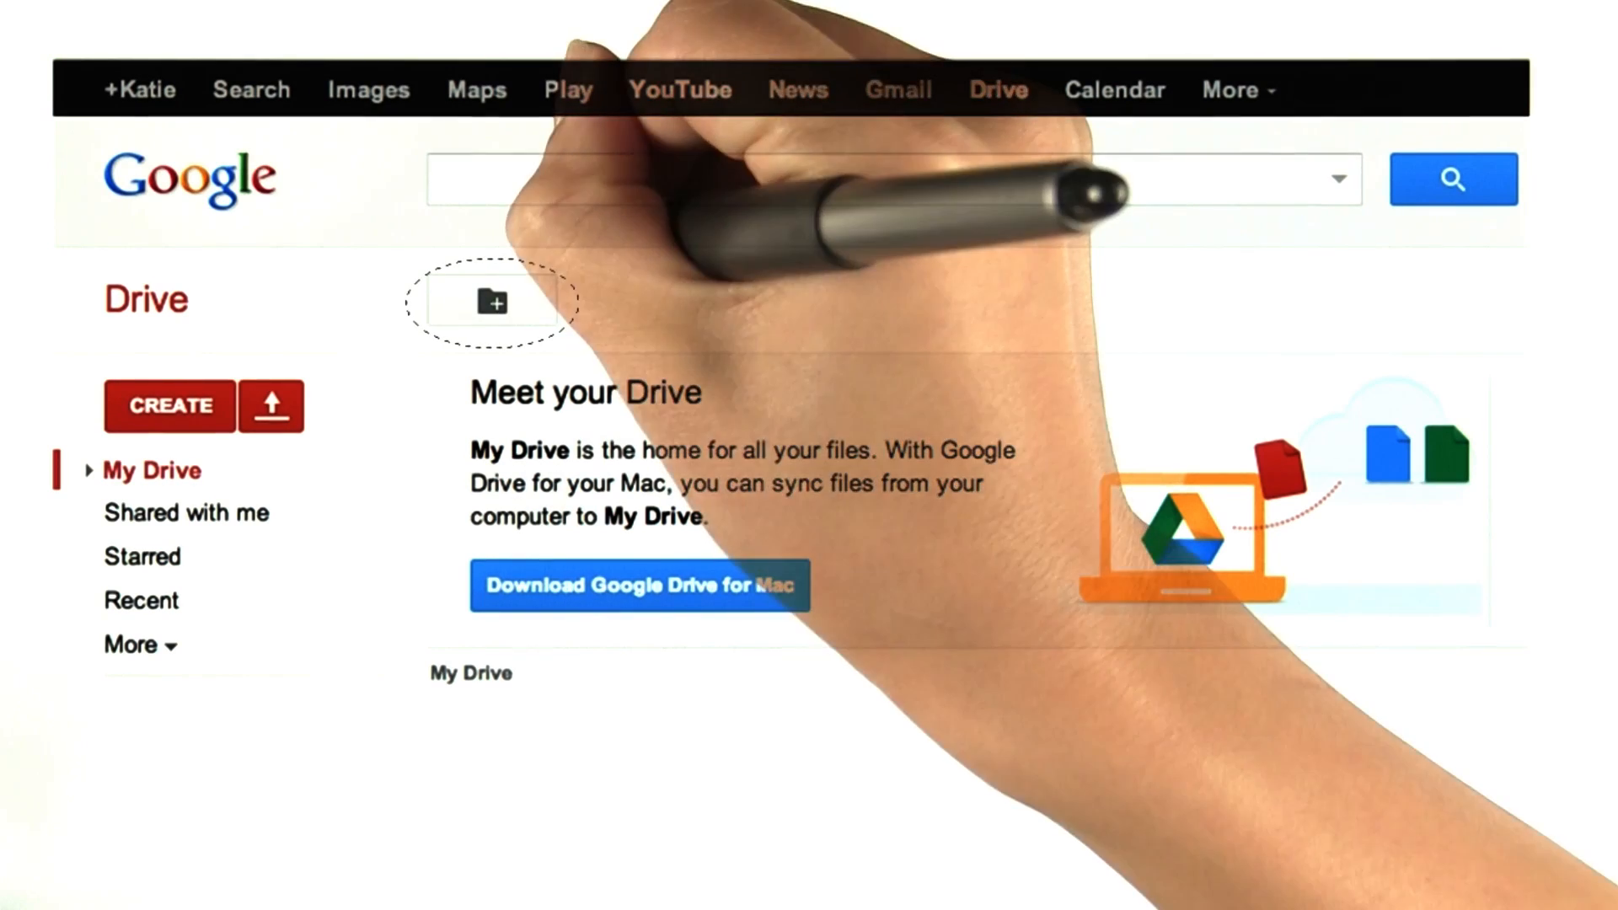
- Create a 'Statistics' folder, open it, and start a new spreadsheet inside
left_click(492, 303)
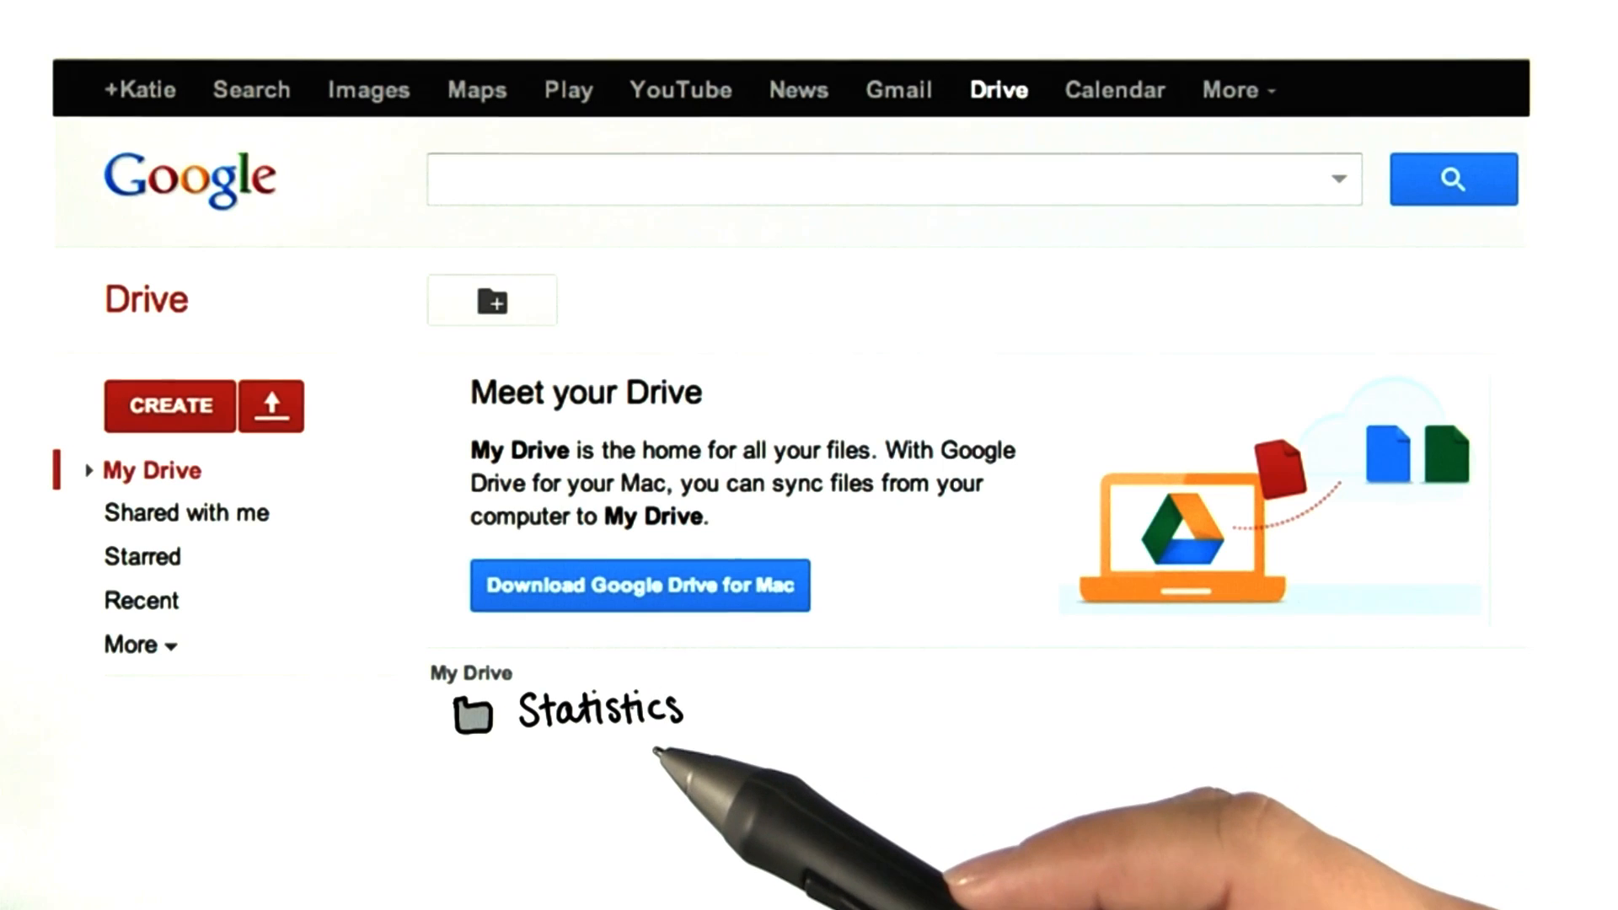
left_click(169, 405)
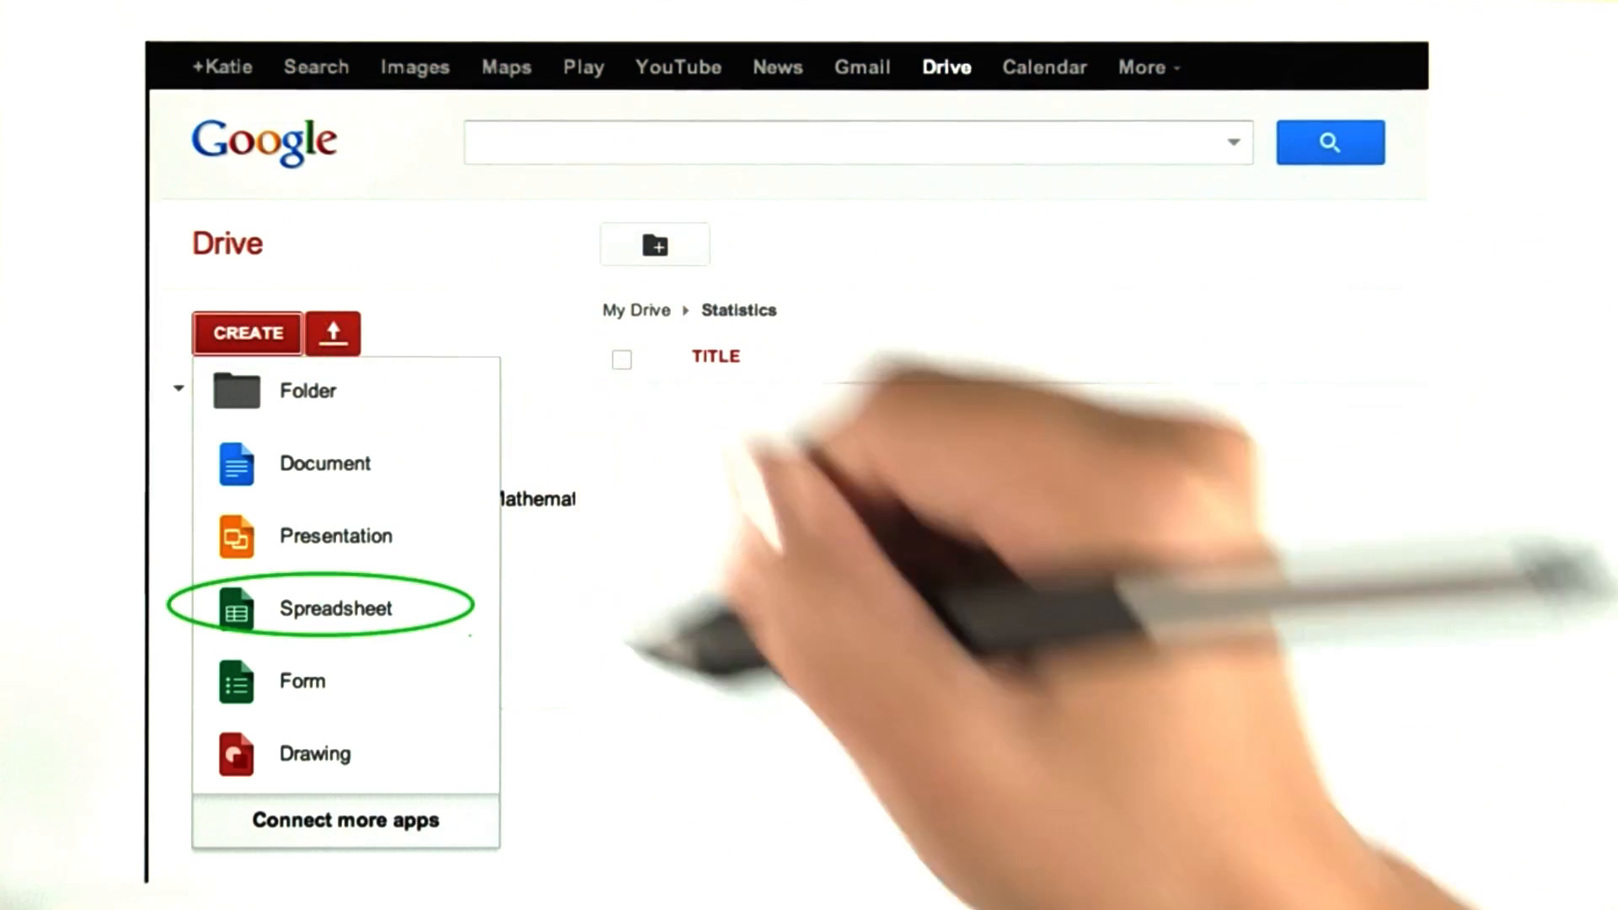
left_click(335, 608)
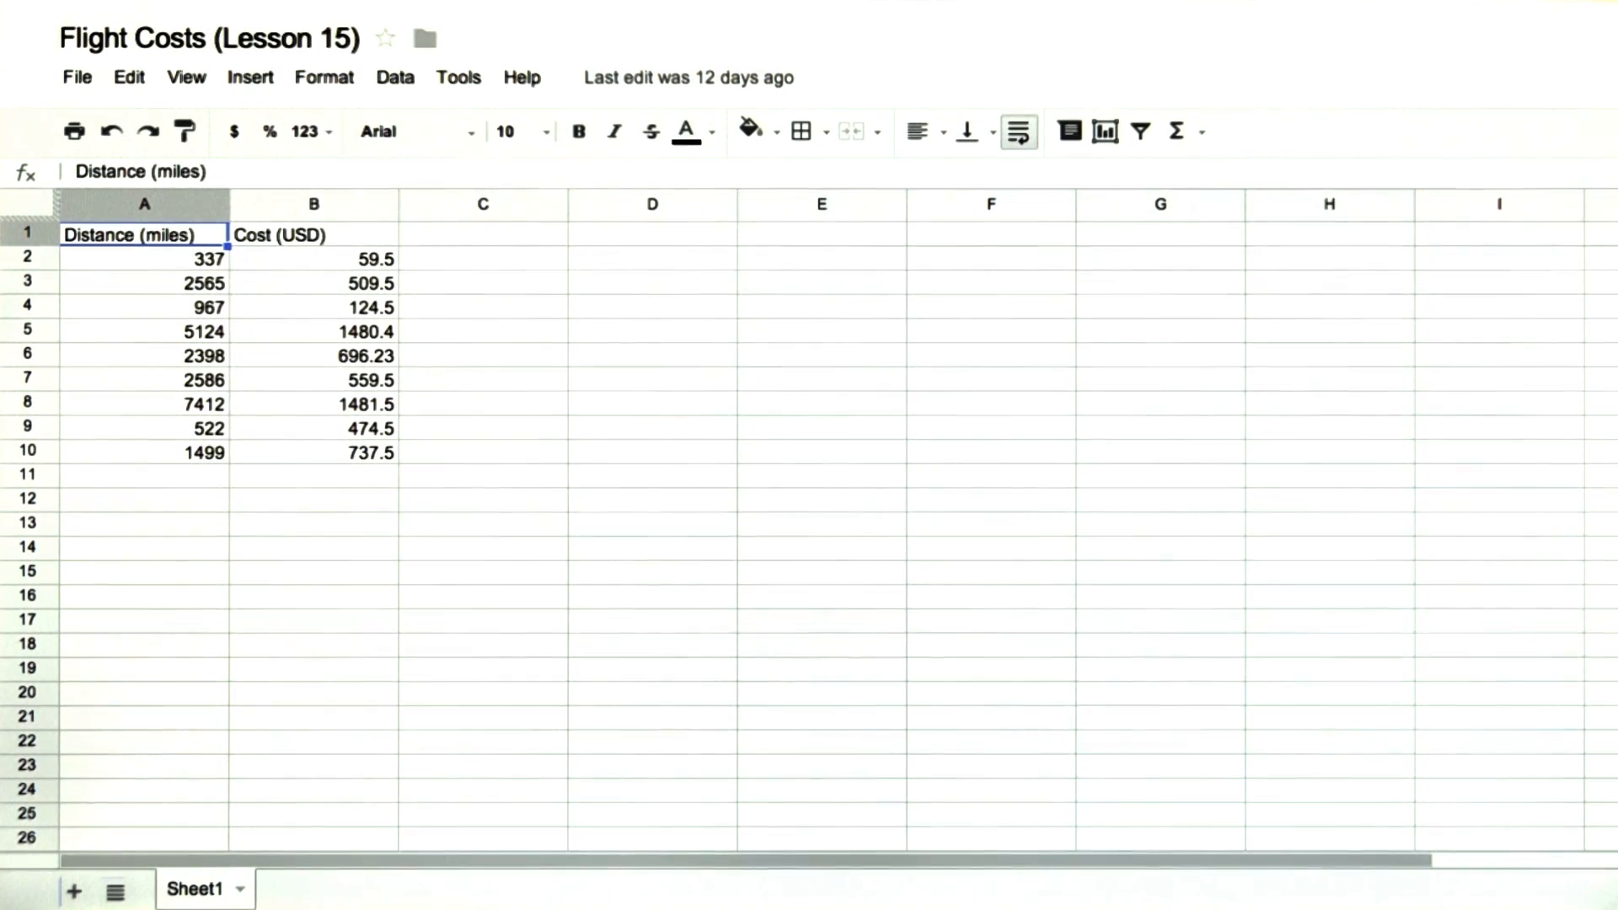
- Paste the A1:B10 flight data and calculate average distance (2601.11 miles) with =AVERAGE(A2:A10)
left_click_drag(145, 235, 313, 451)
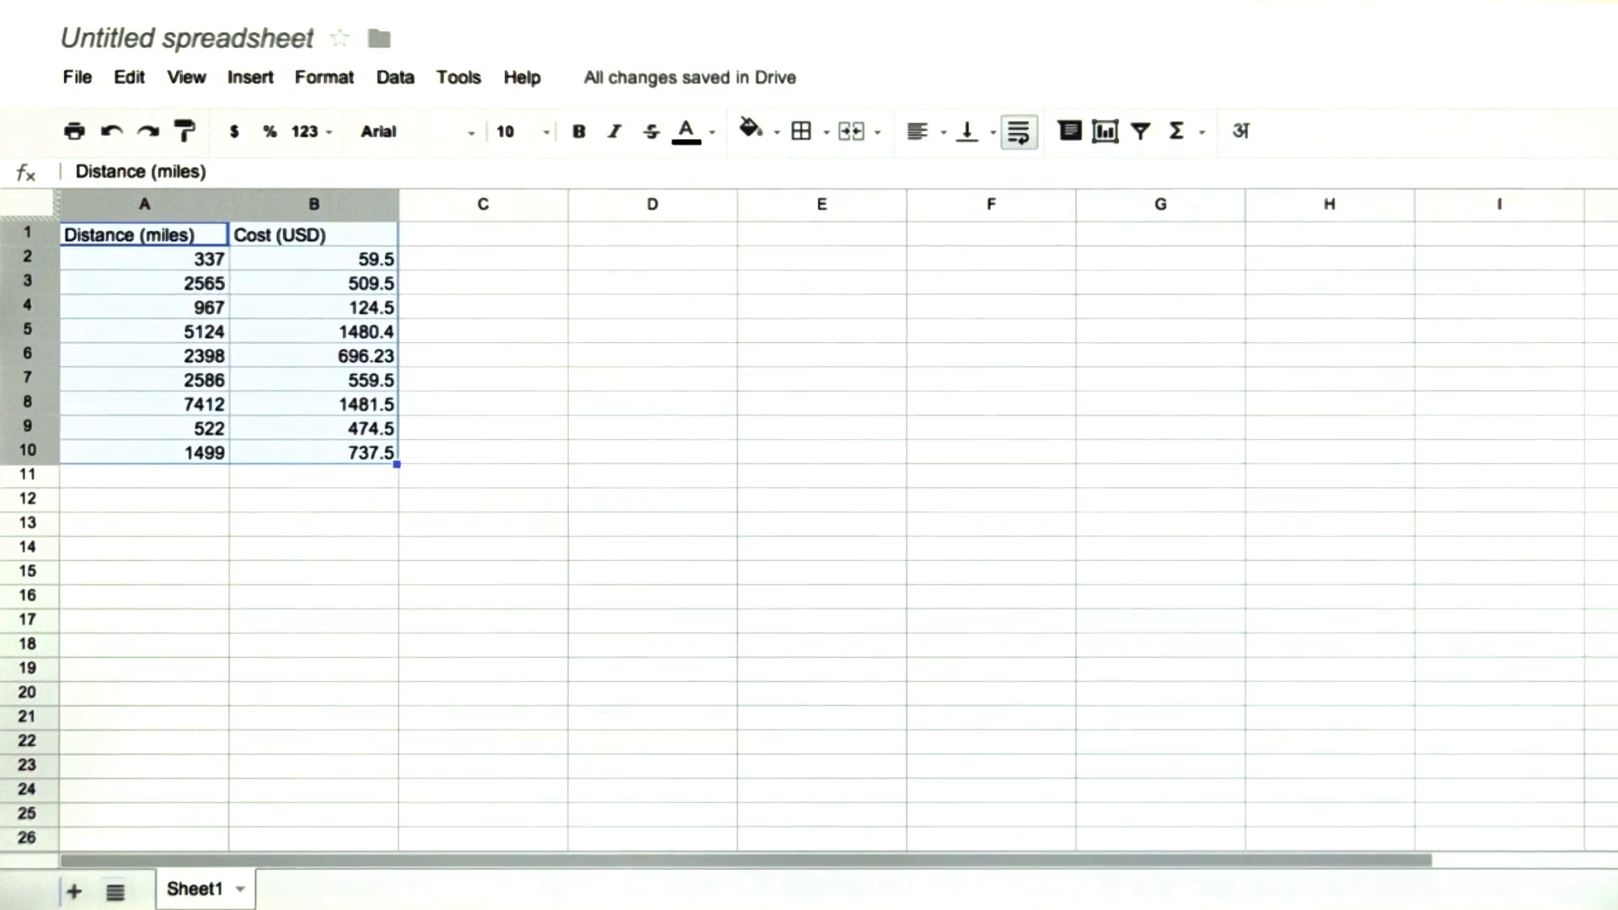
type("=average")
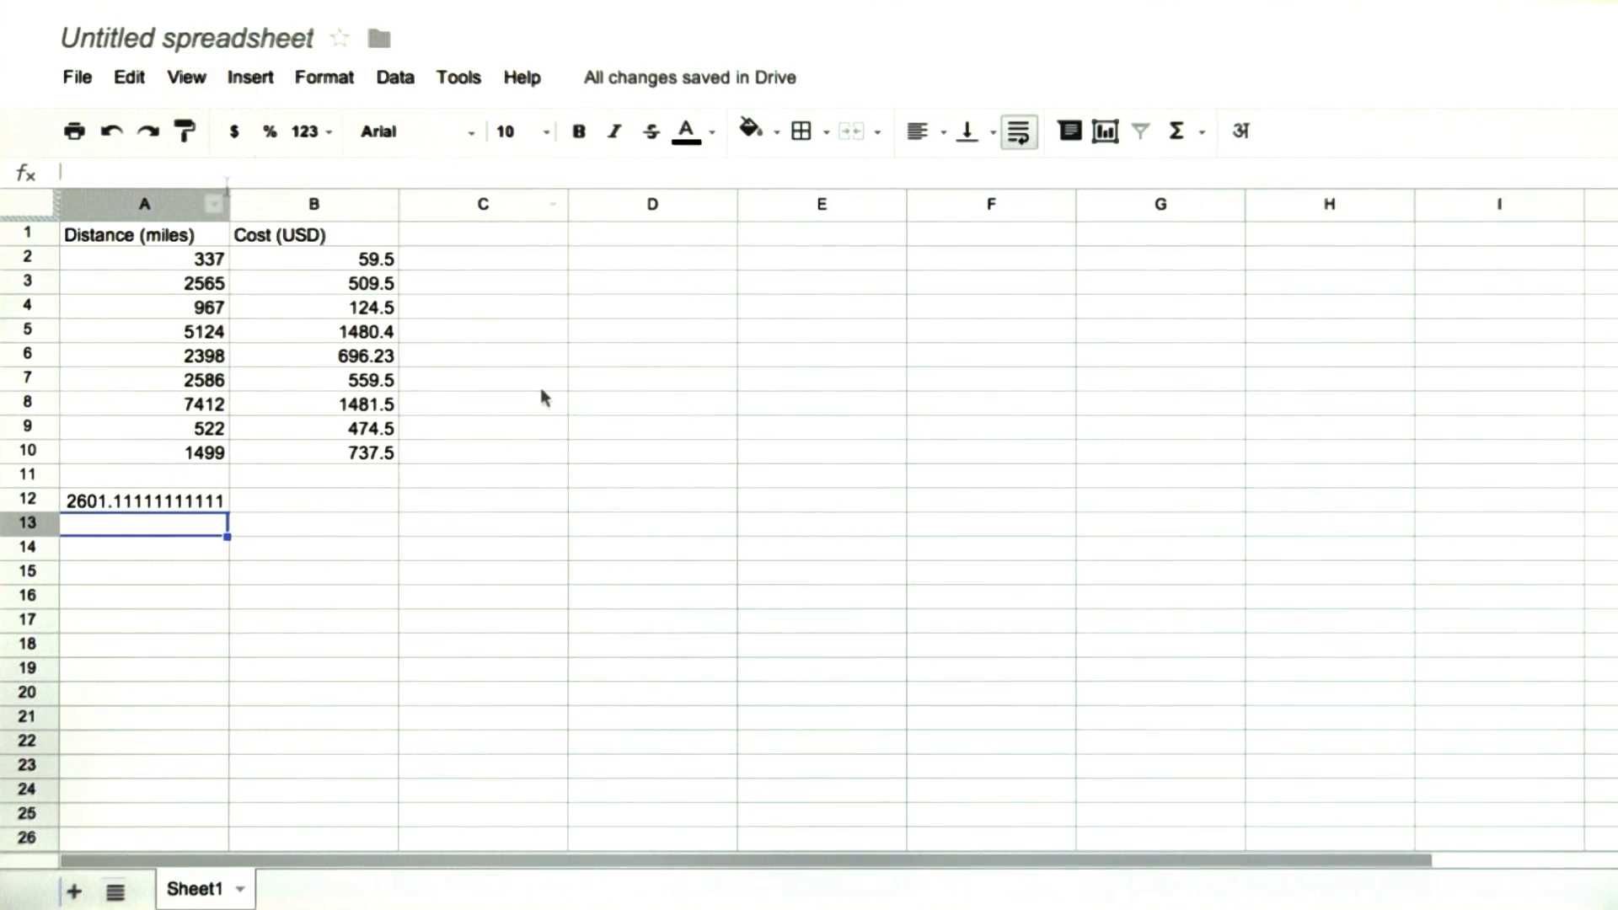
mouse_move(125, 721)
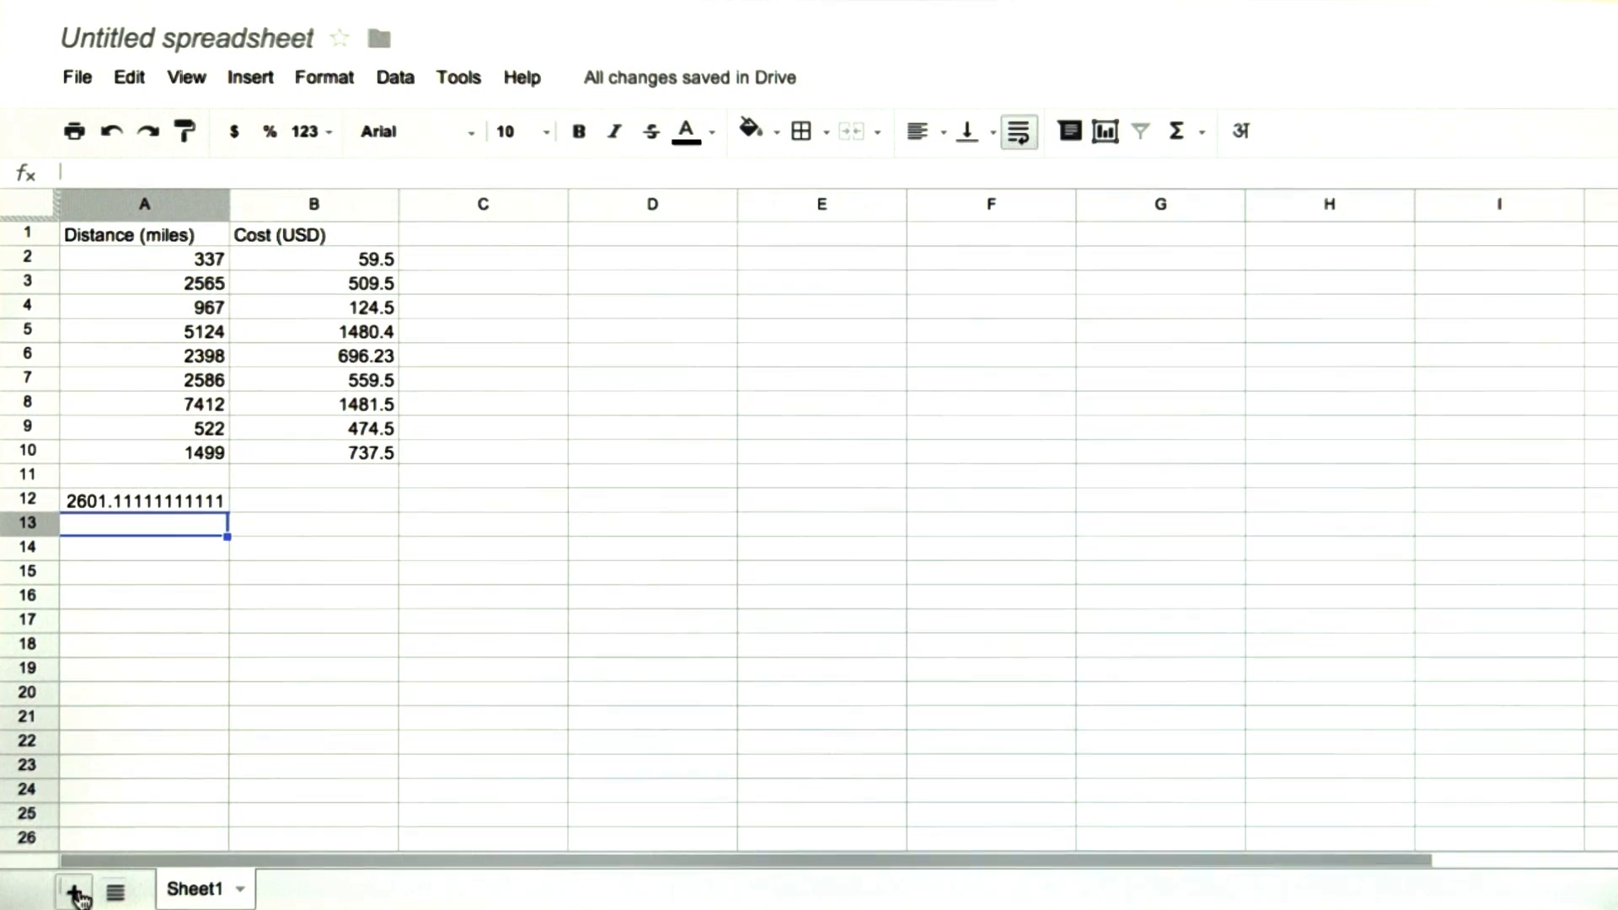
- Add Sheet2, rename the spreadsheet 'Statistics Datasets', and rename Sheet1 'Flight Cost Data (Lesson 15)'
left_click(73, 888)
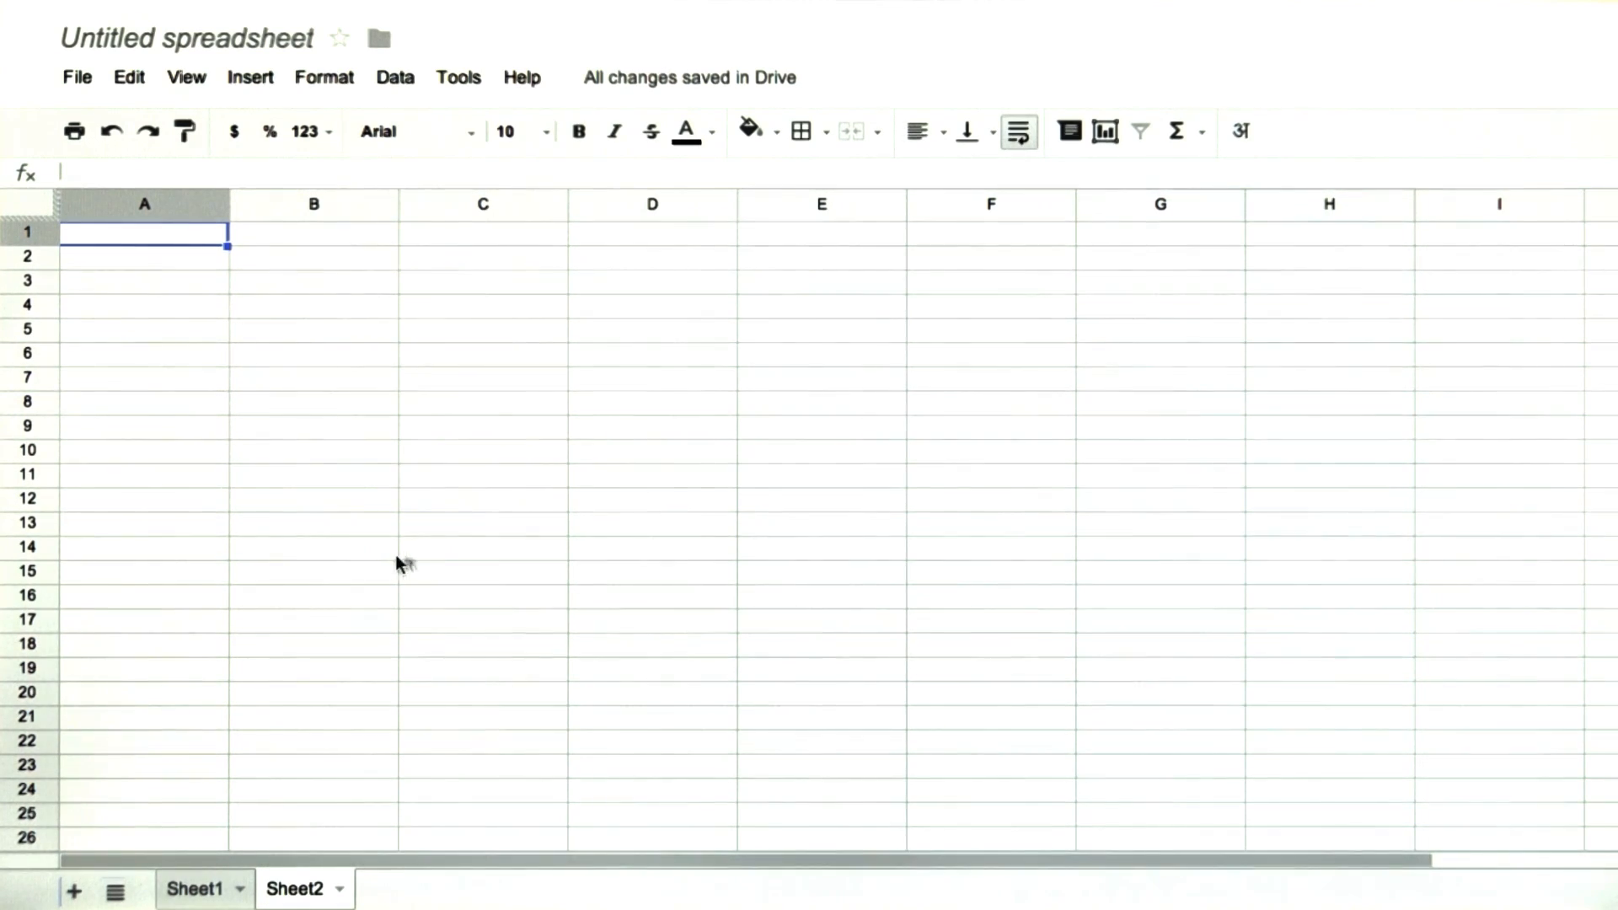
left_click(185, 38)
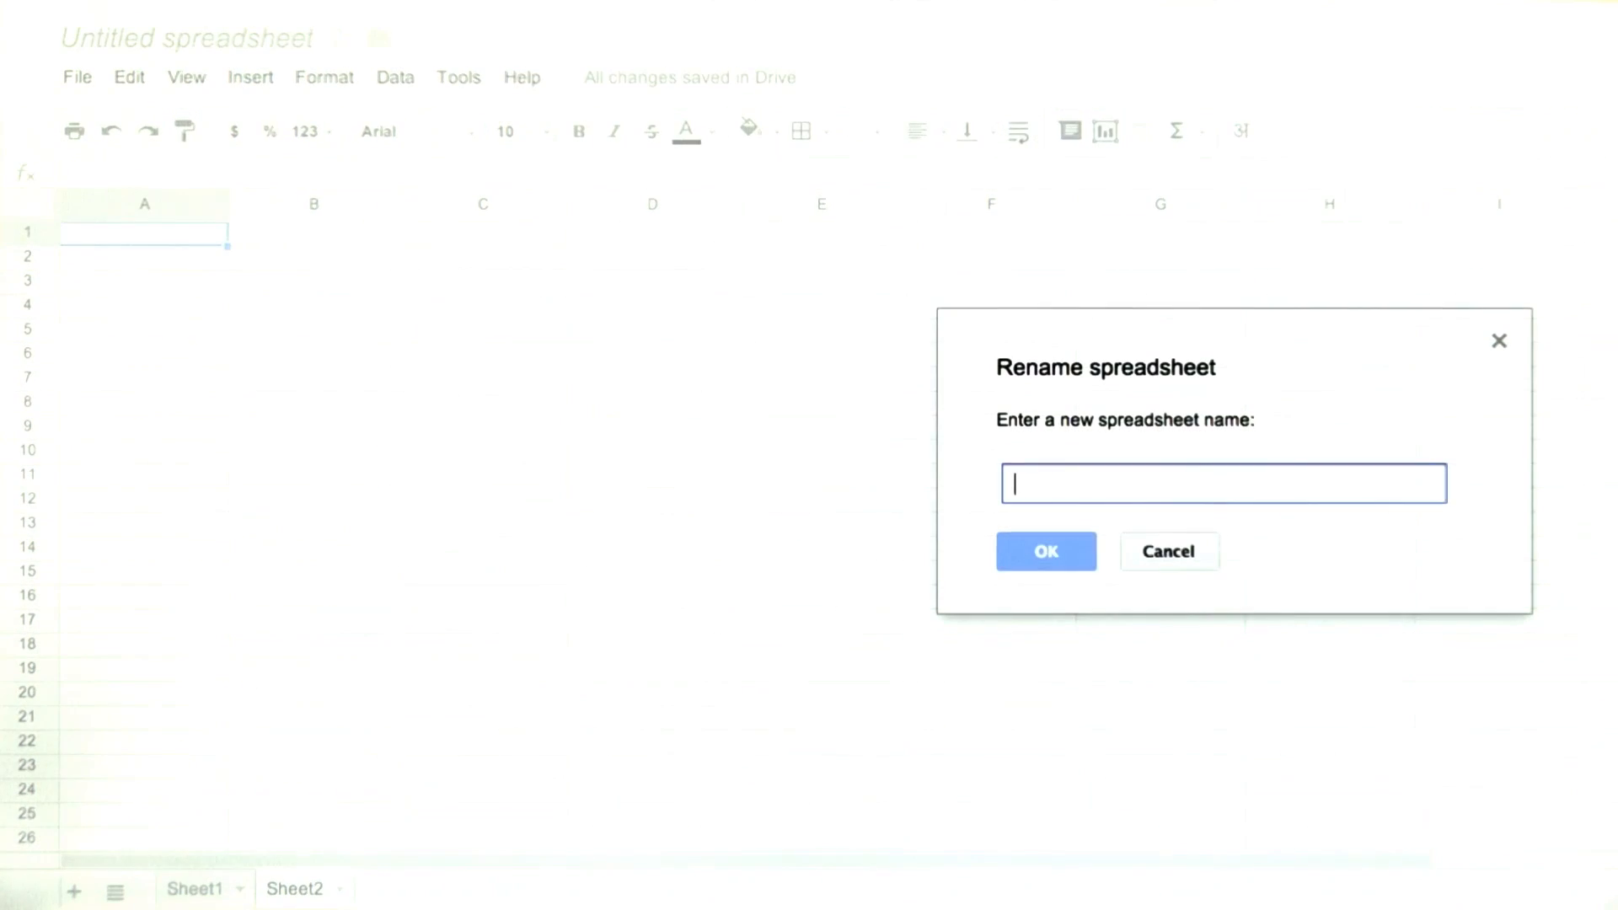
type("Statistics Datasets")
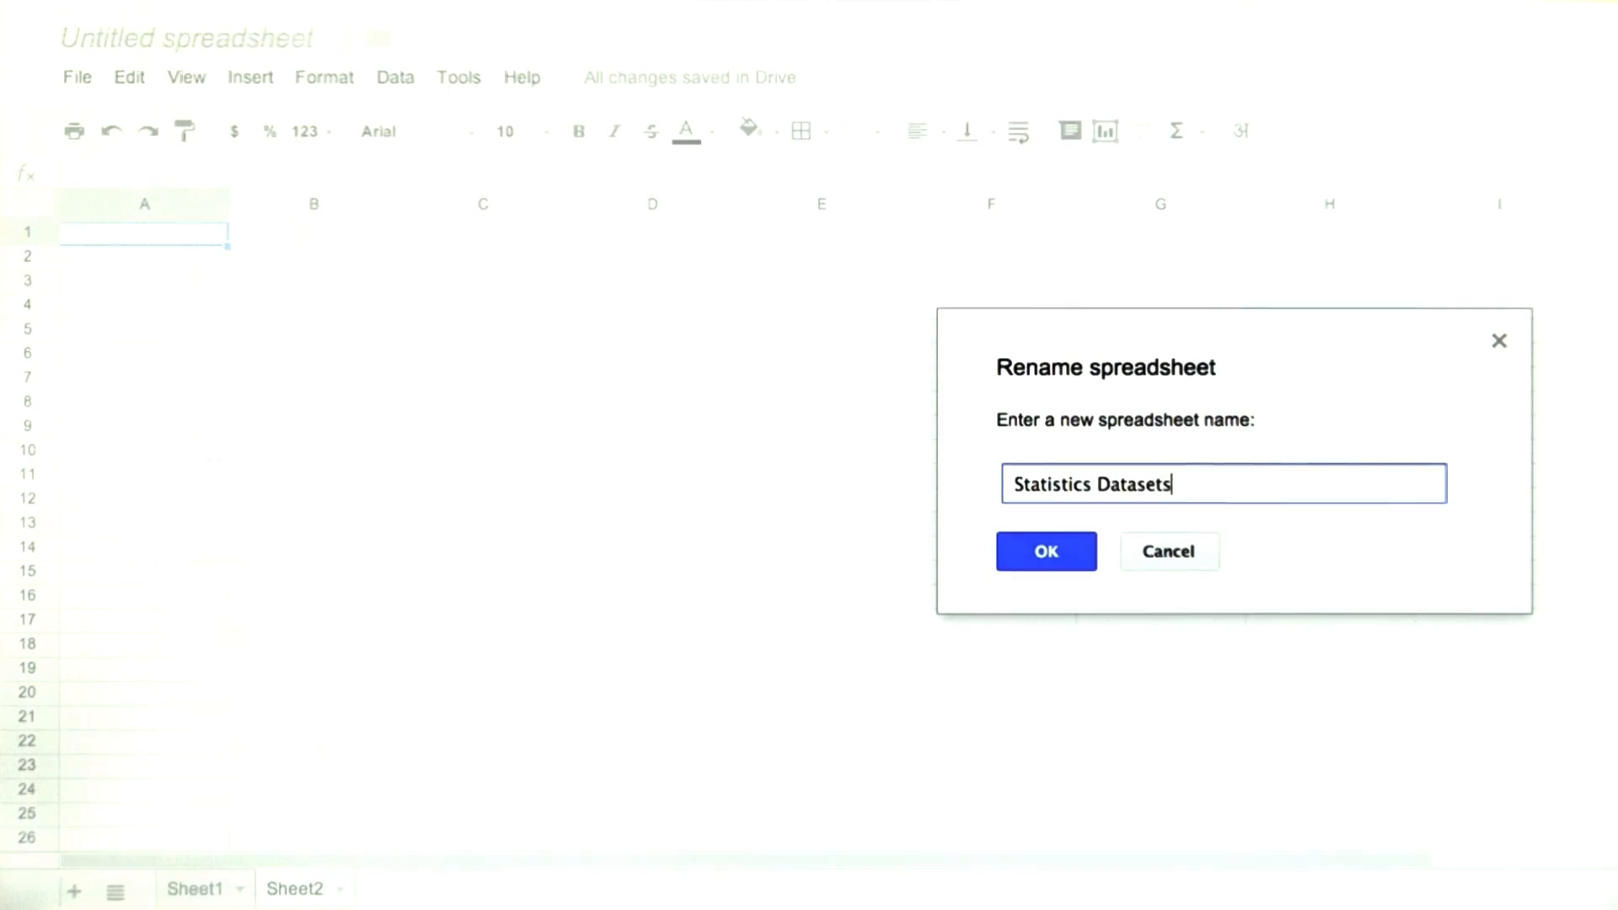
left_click(1044, 550)
type("Flight Cost Data (")
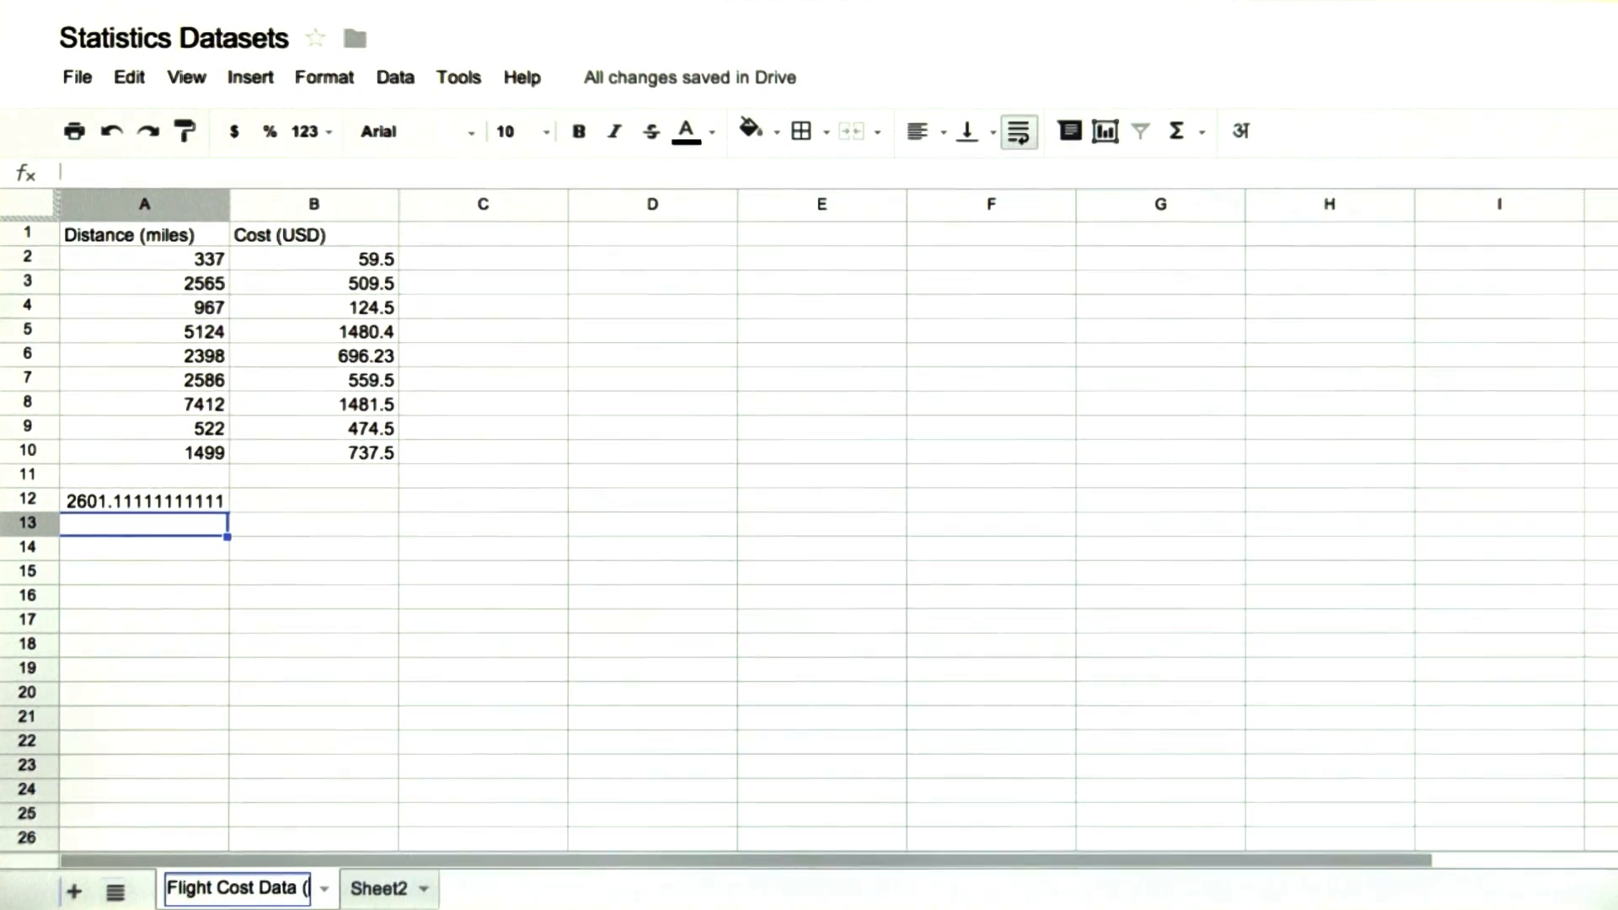
type("Lesson 15")
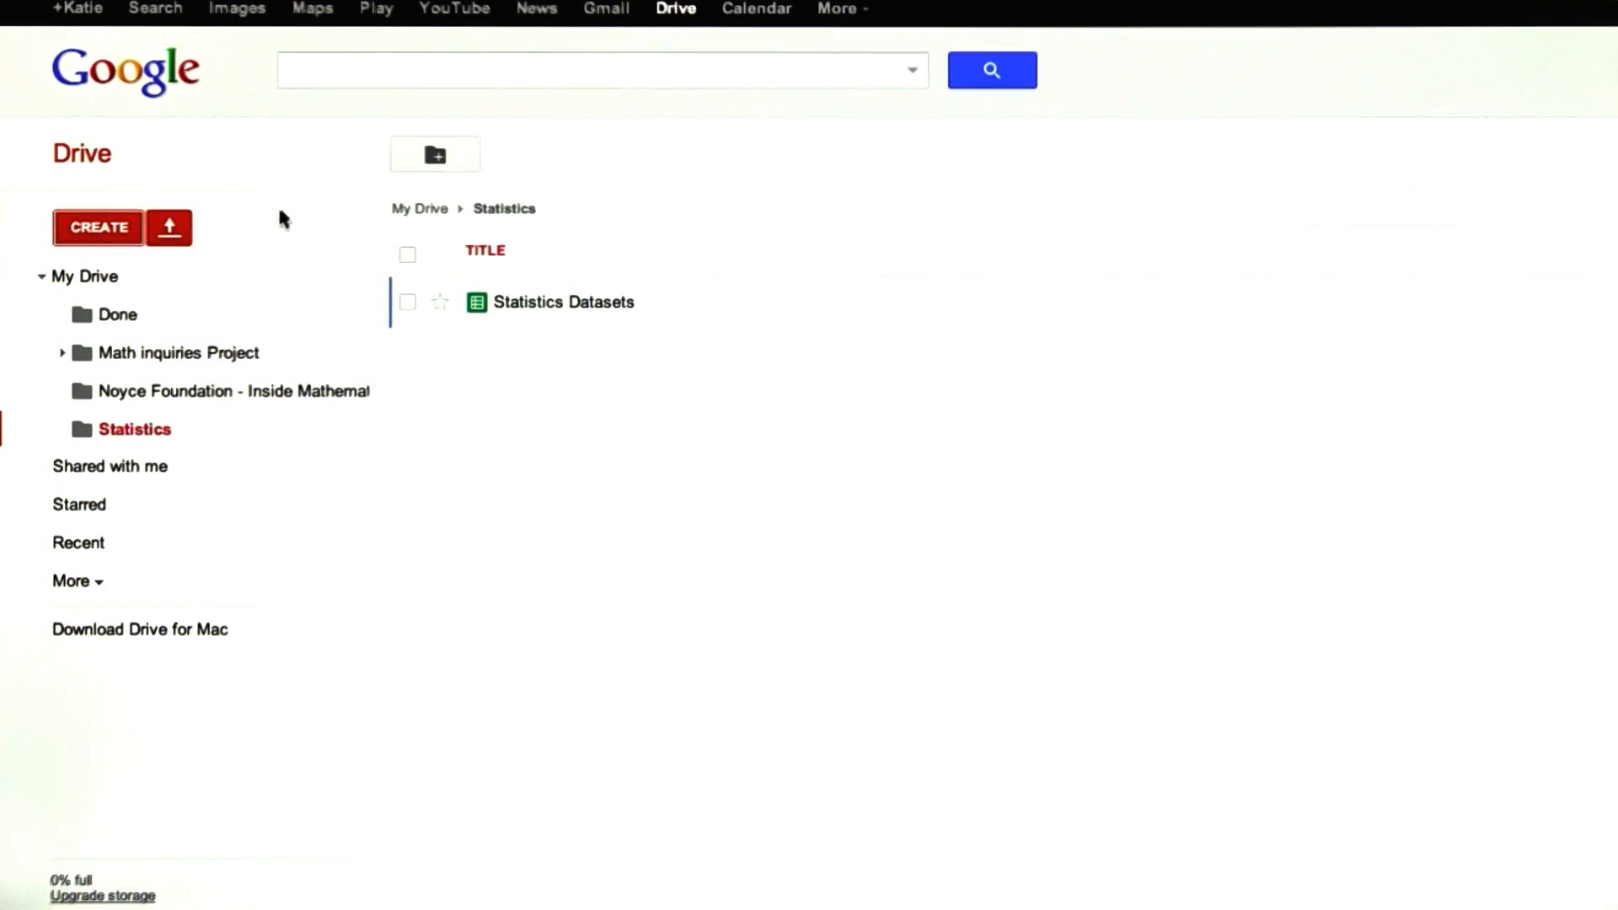
- Create another spreadsheet and select 'Dataset 1 - Lesson y' in the Statistics folder
left_click(97, 226)
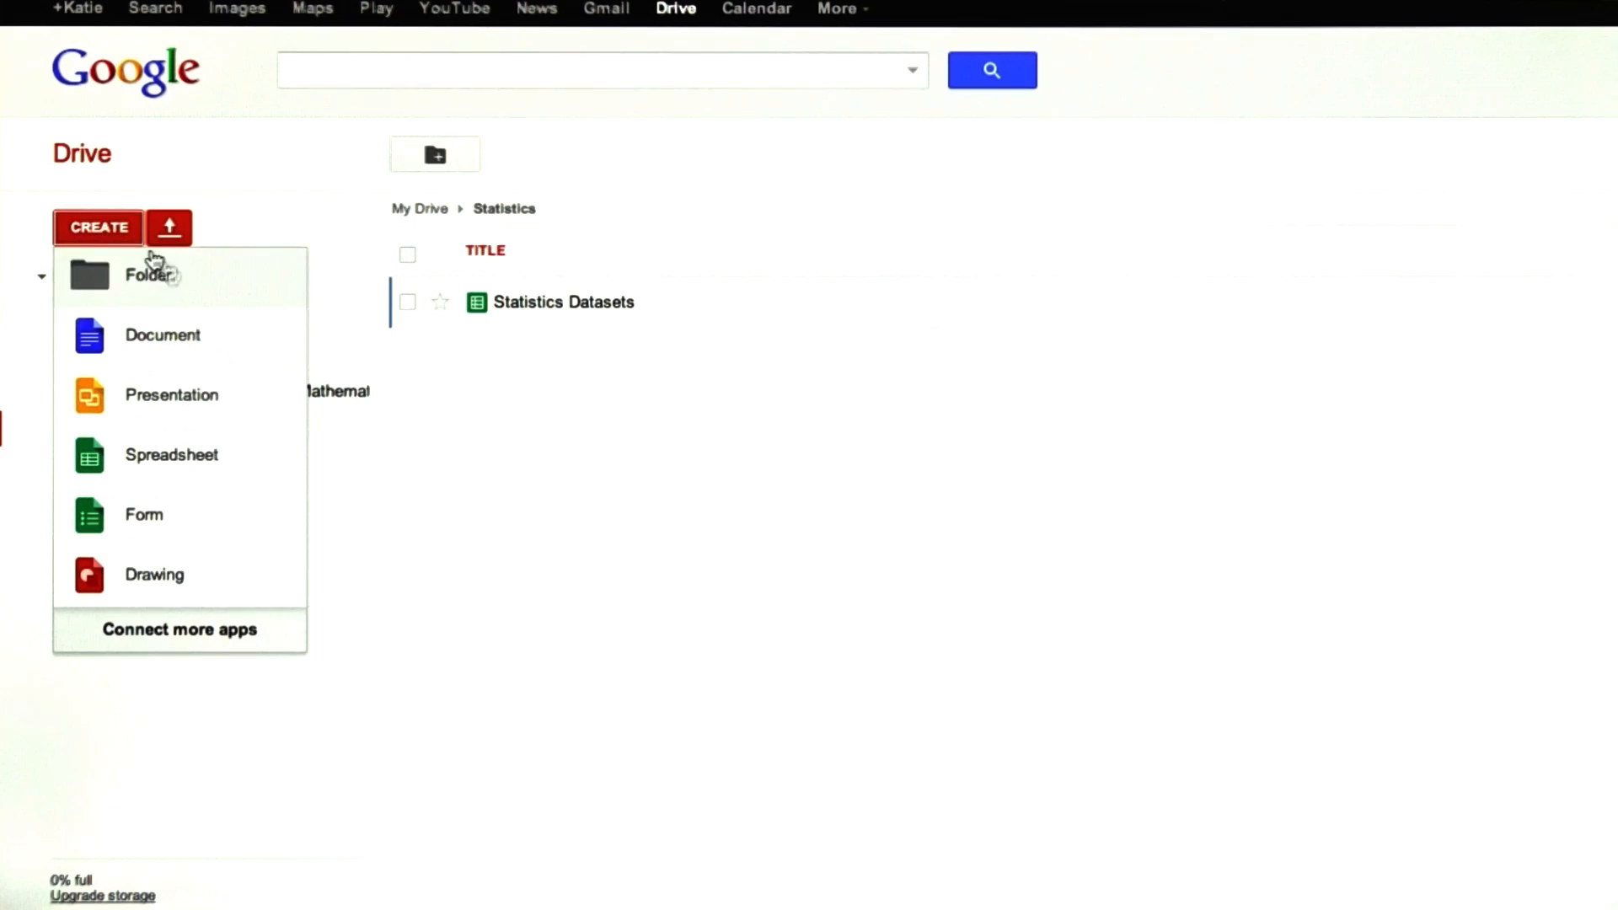
left_click(171, 455)
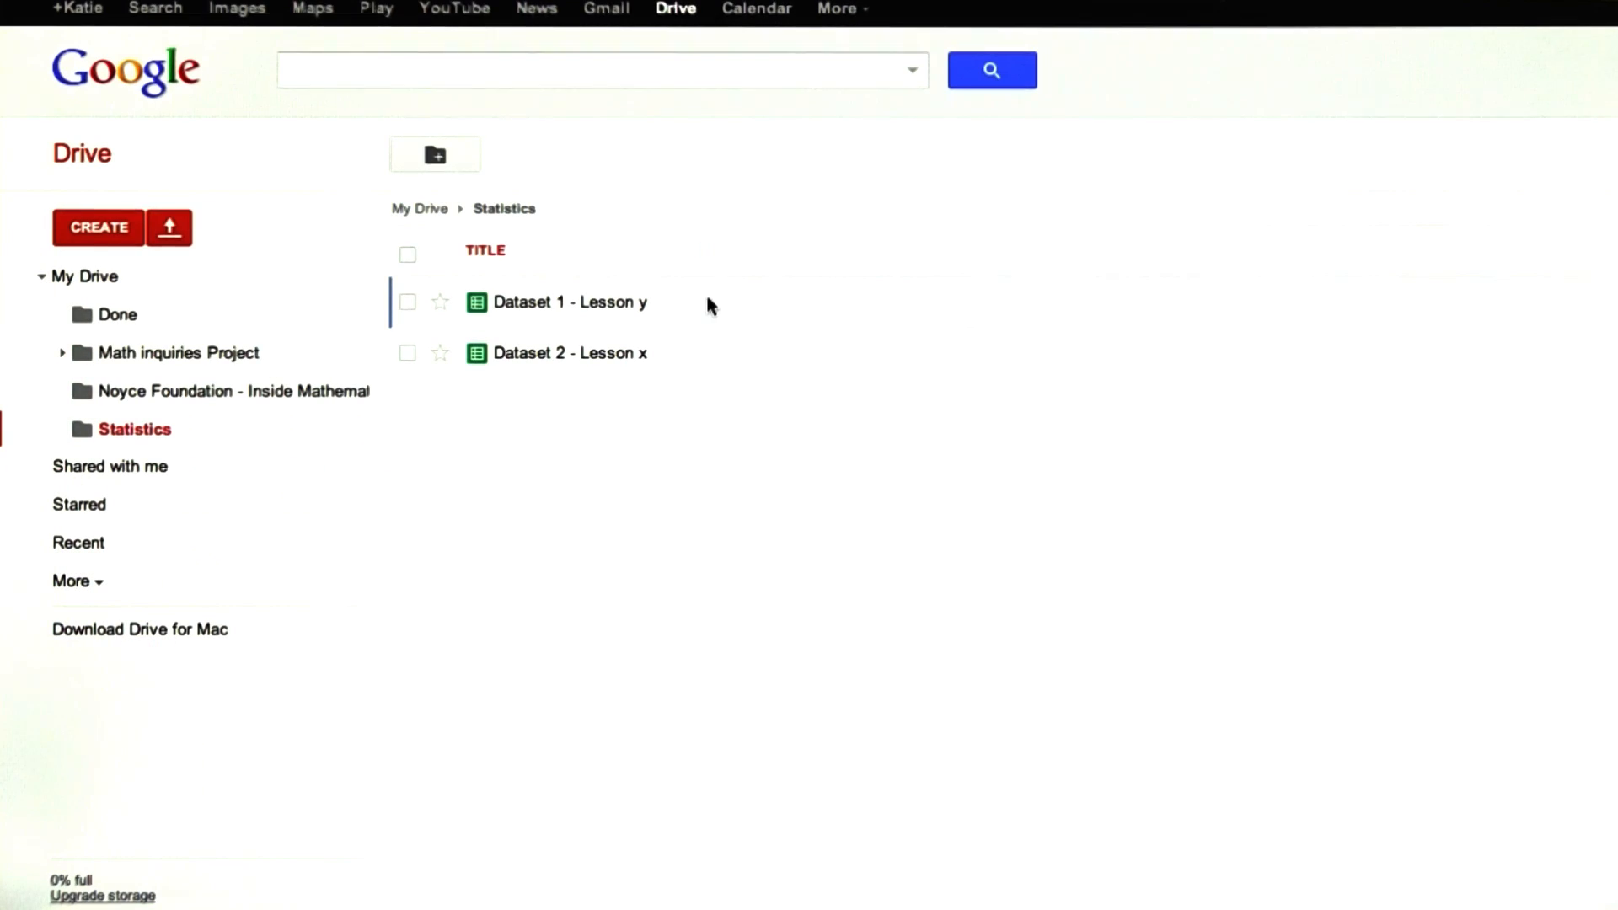
left_click(569, 302)
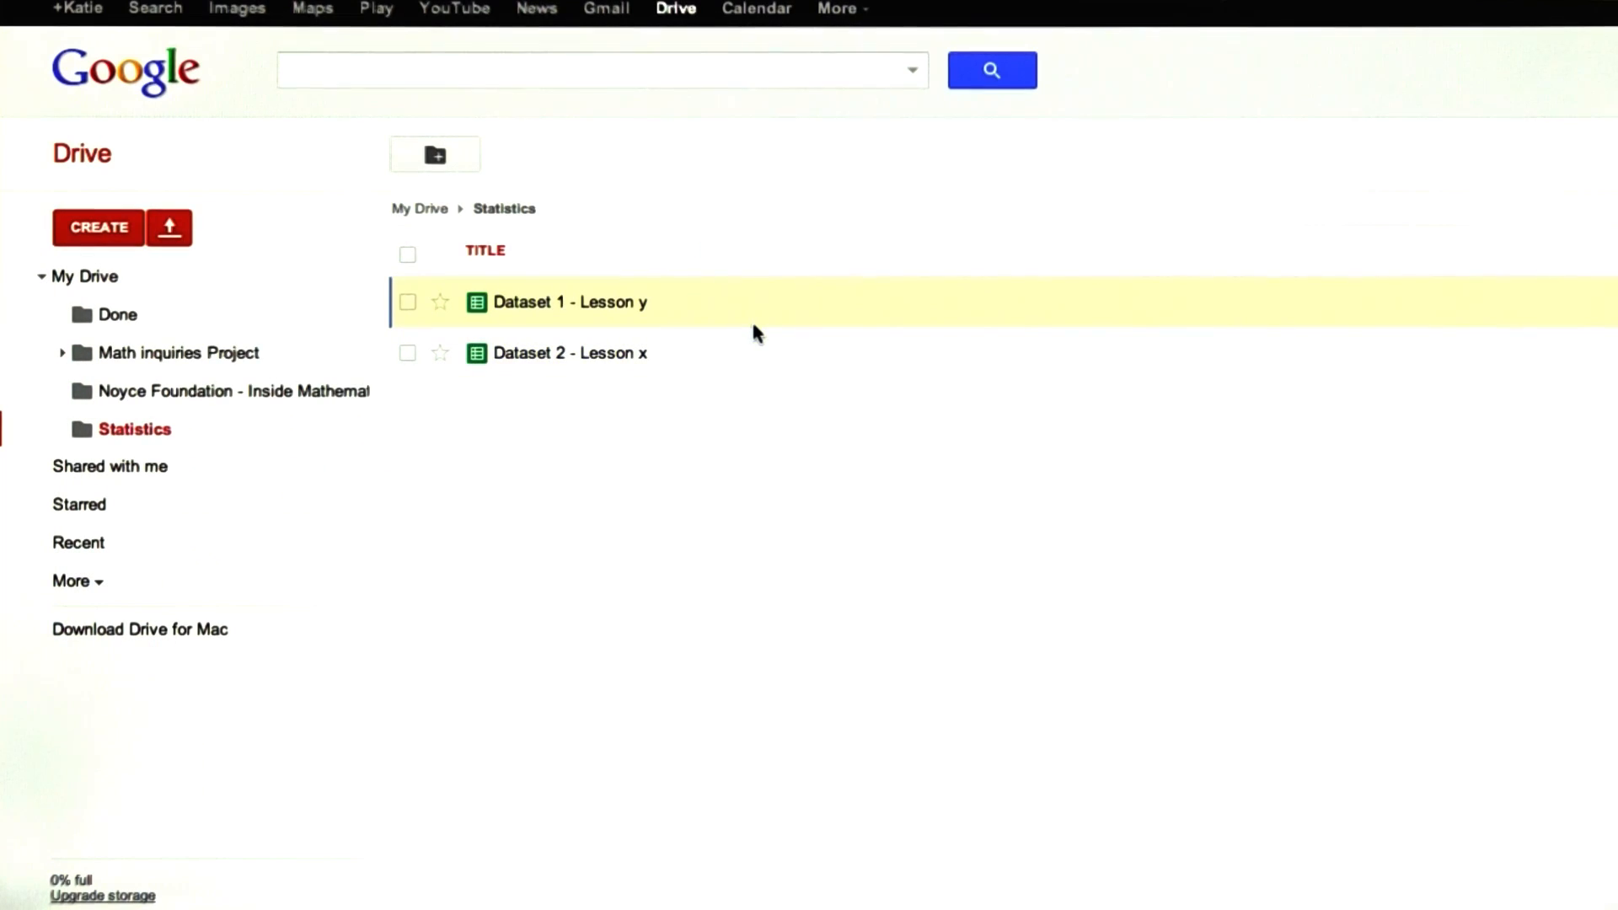